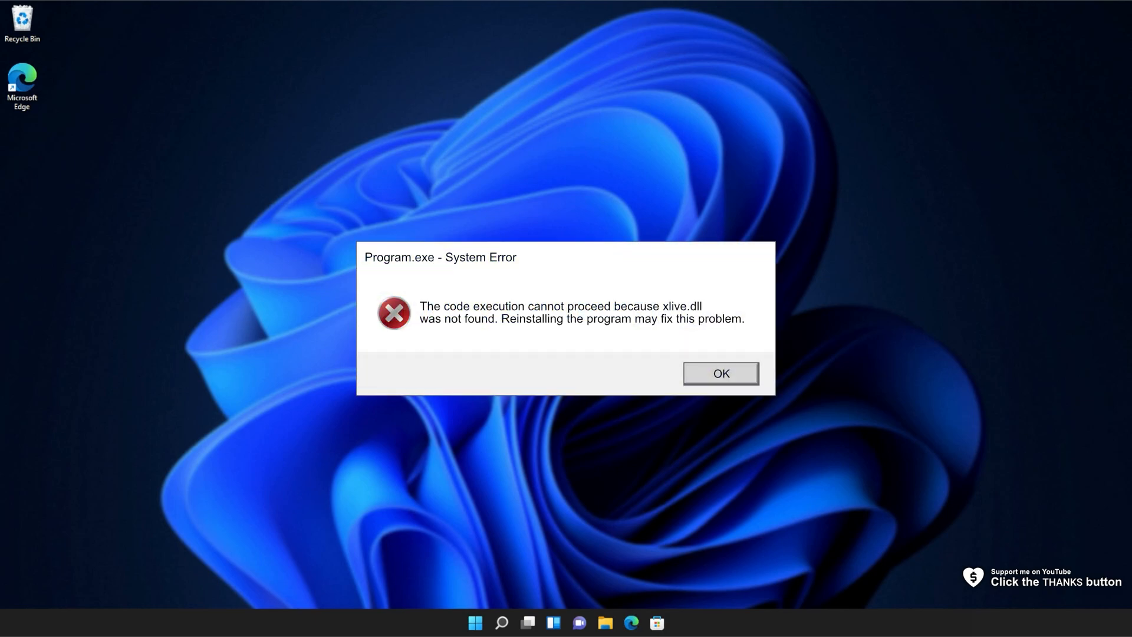
Dismiss the Program.exe error about the missing xlive.dll
click(719, 373)
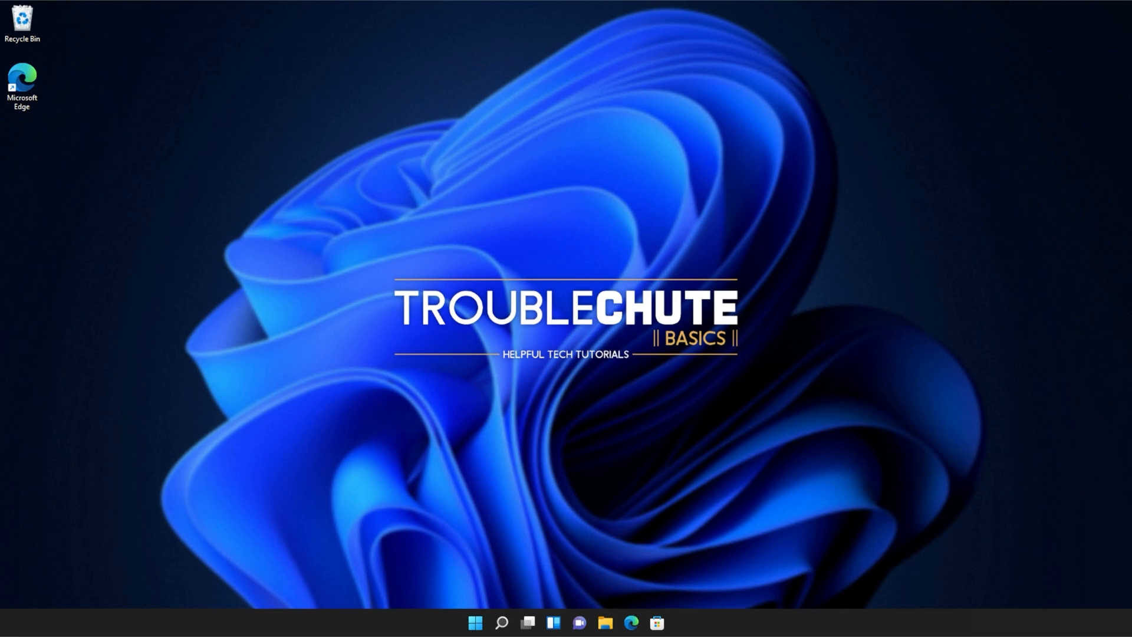
mouse_move(748, 166)
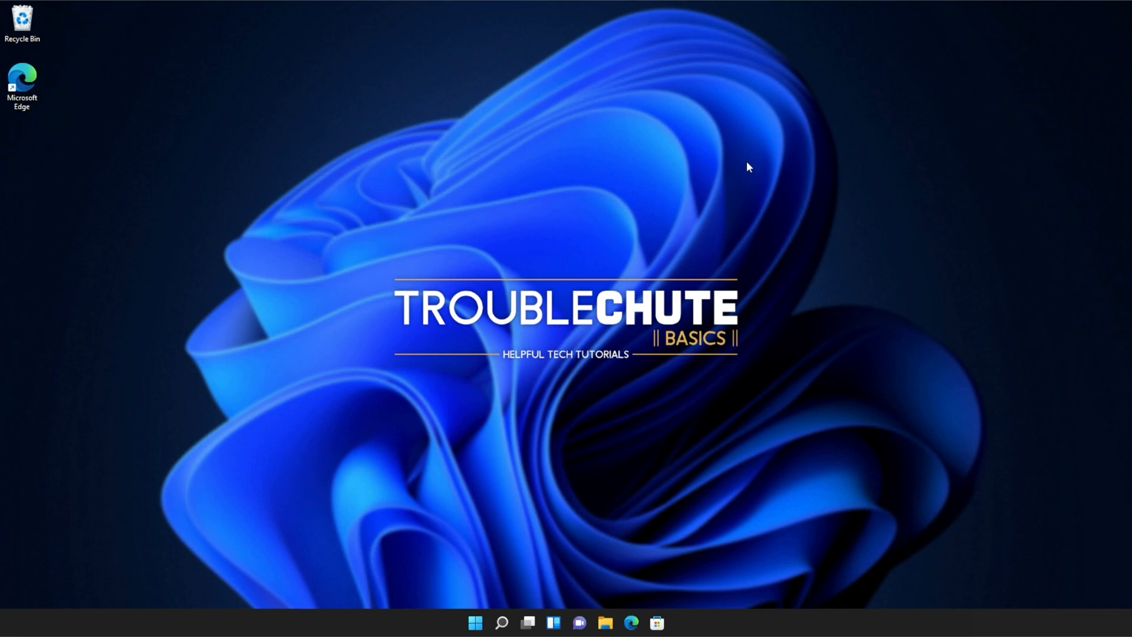
mouse_move(631, 622)
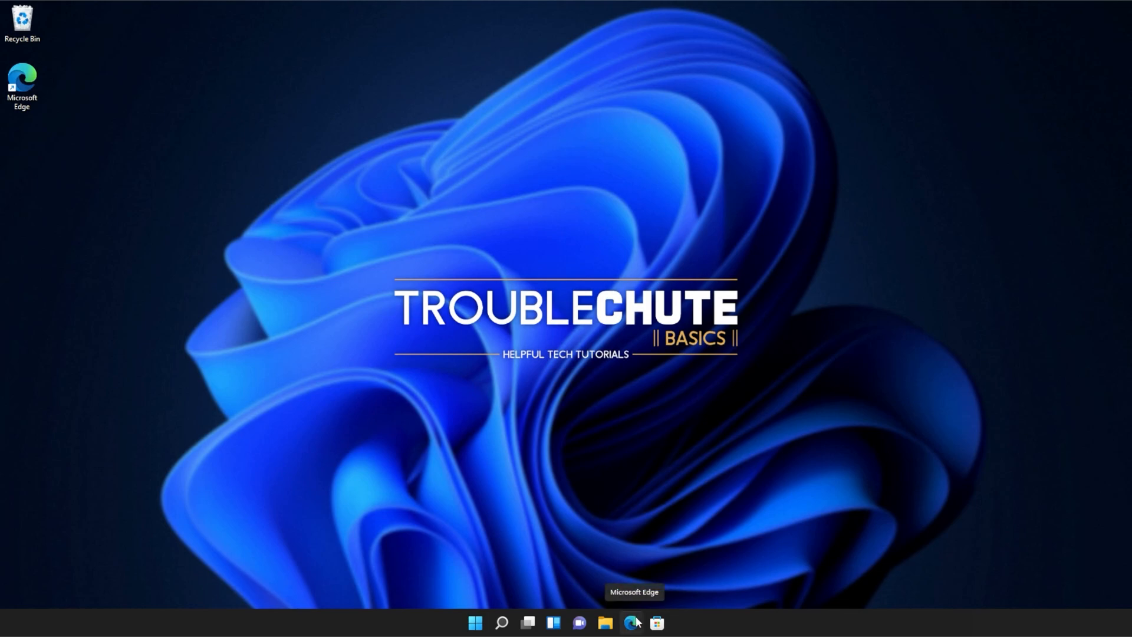
Launch Microsoft Edge from the taskbar
click(633, 623)
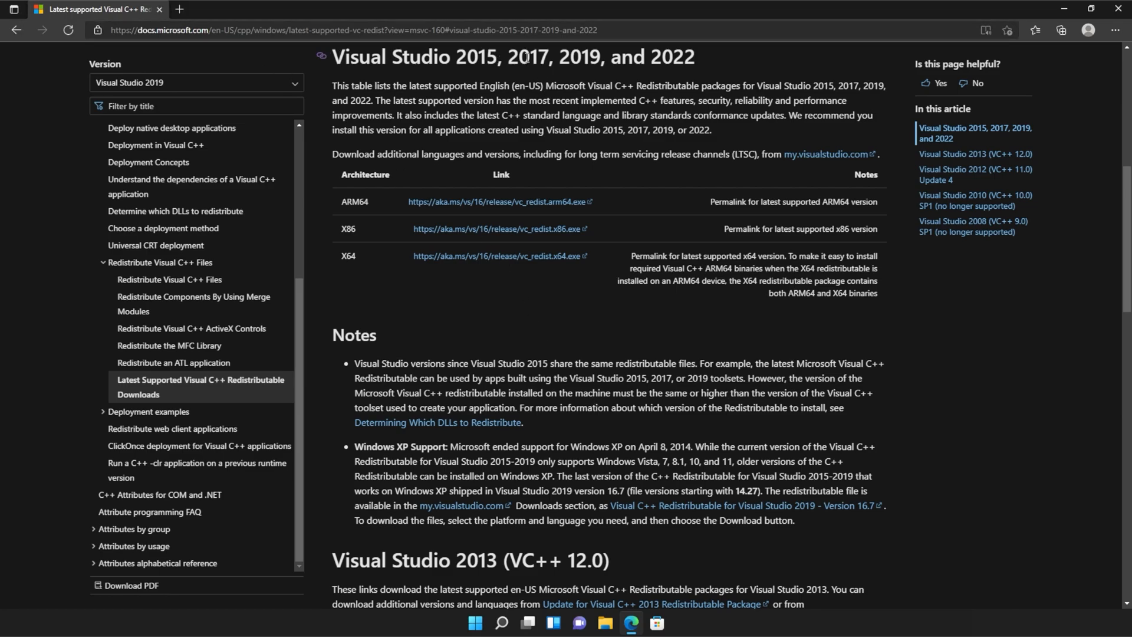
mouse_move(700, 77)
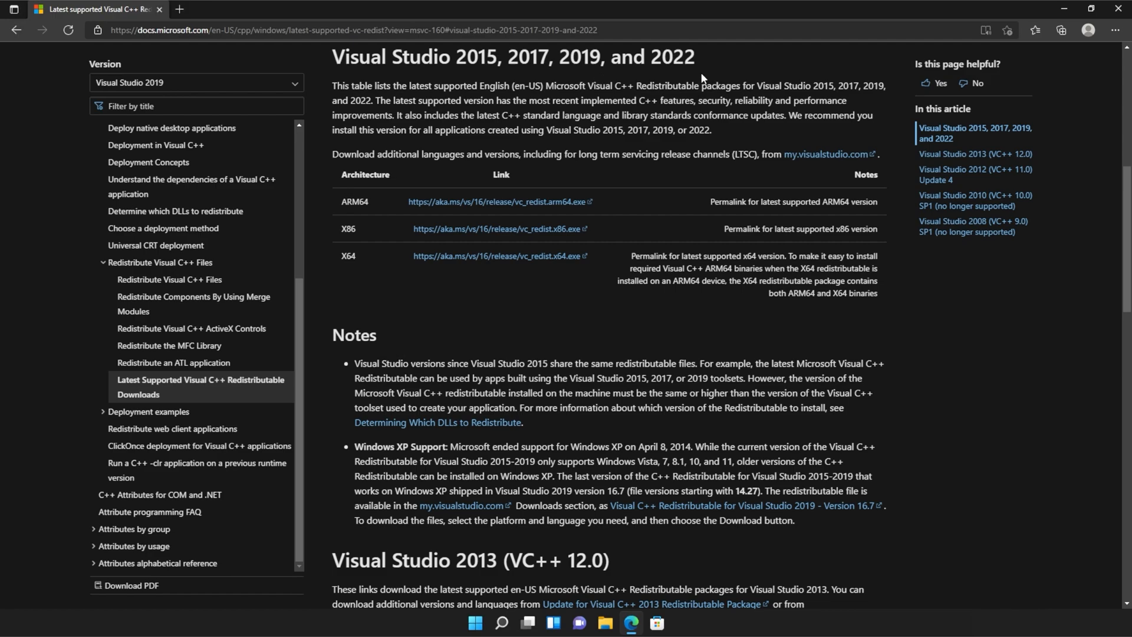
mouse_move(457, 222)
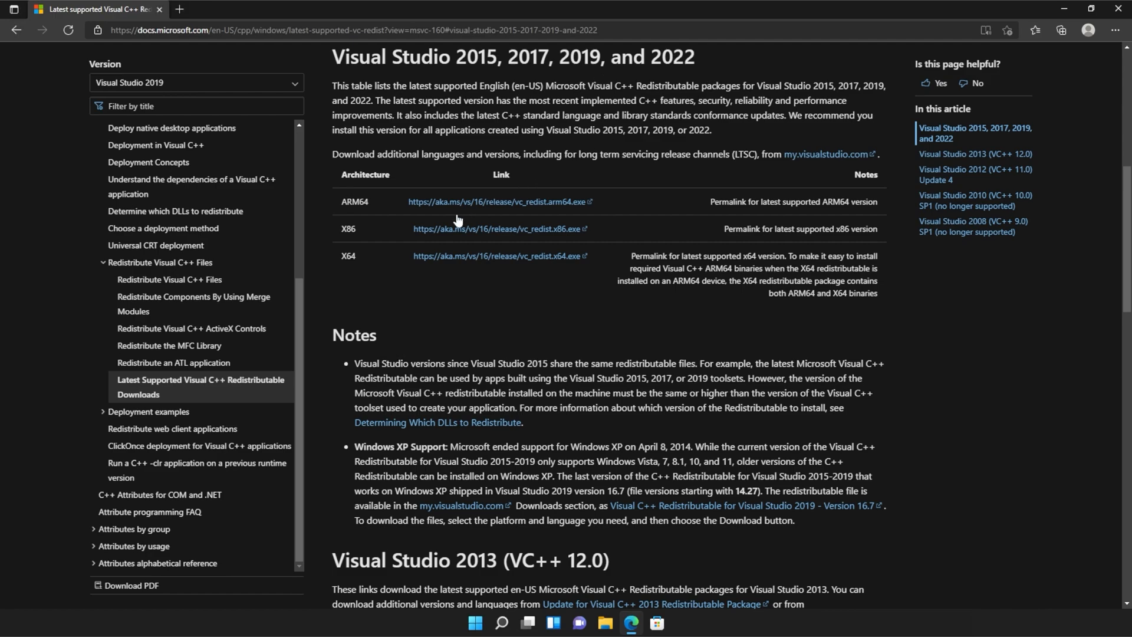
Download the X86 vc_redist installer from the Visual C++ downloads table
double_click(348, 228)
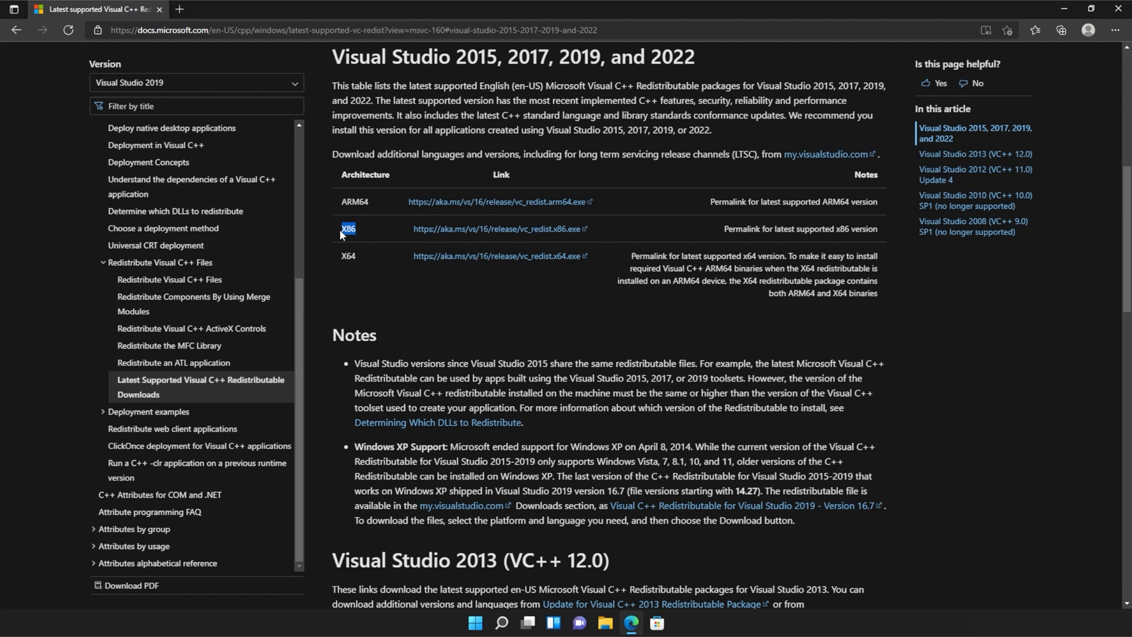
mouse_move(494, 229)
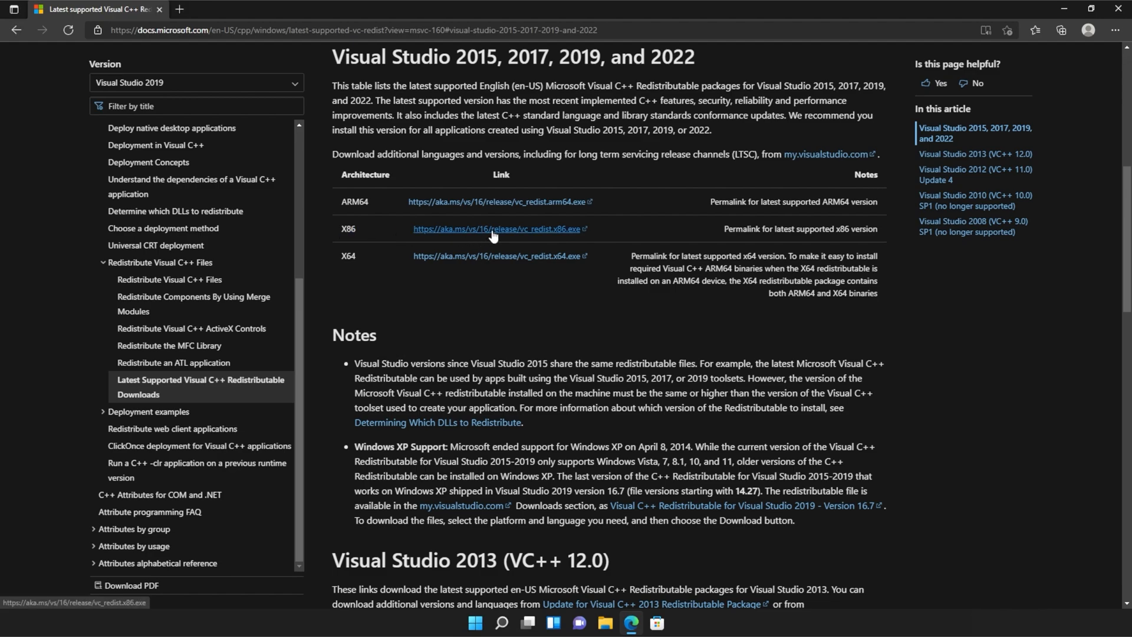
click(496, 228)
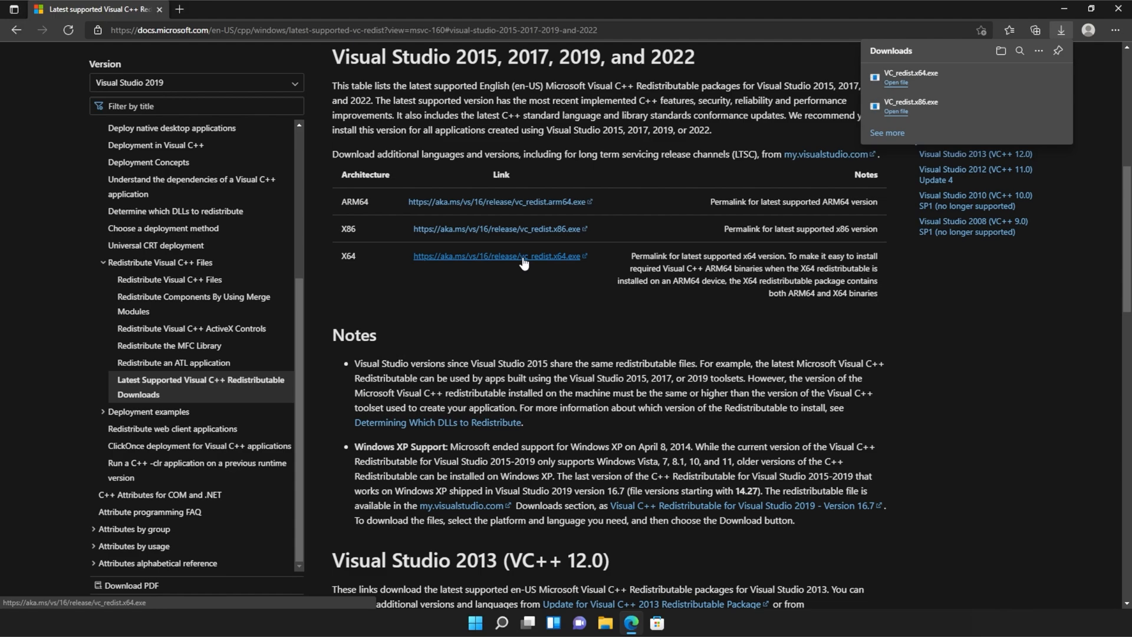
mouse_move(993, 107)
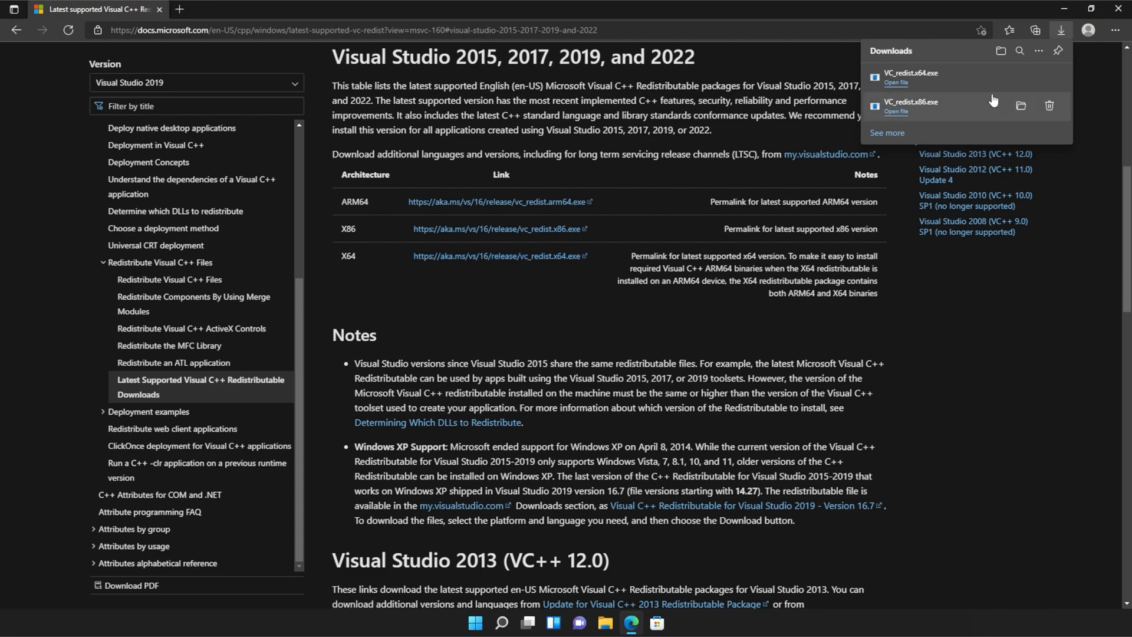
mouse_move(965, 123)
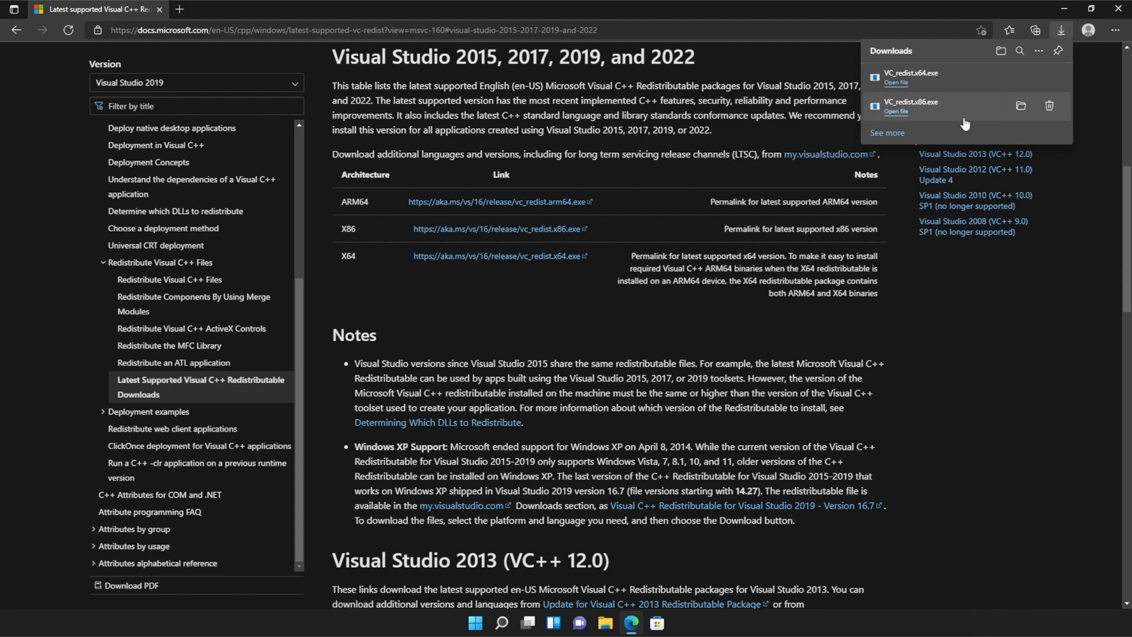
mouse_move(962, 123)
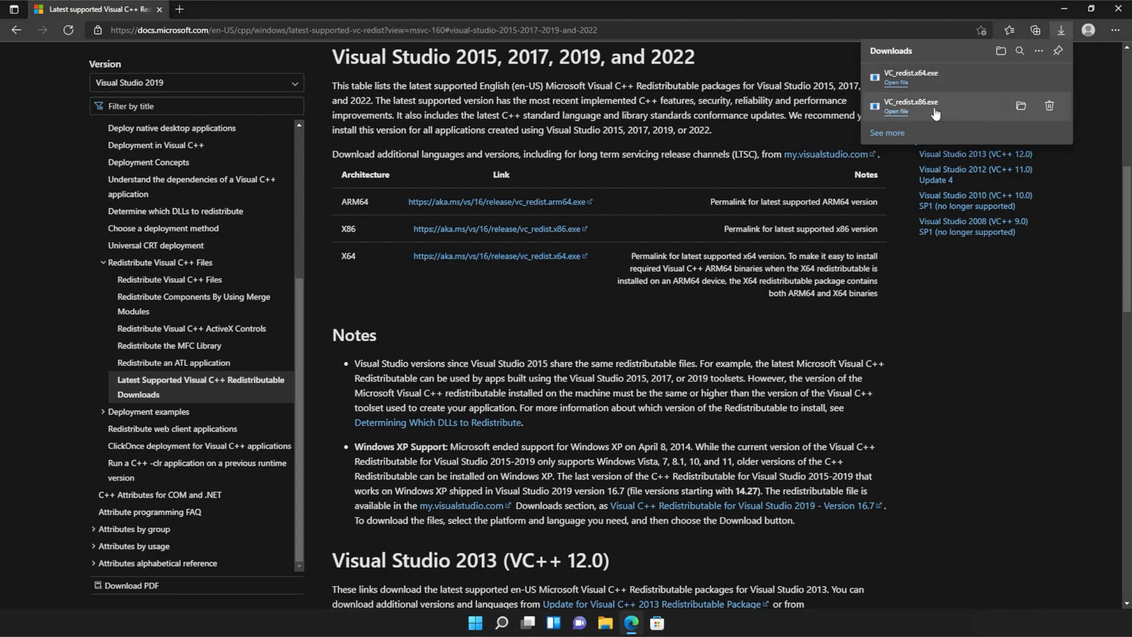
mouse_move(922, 113)
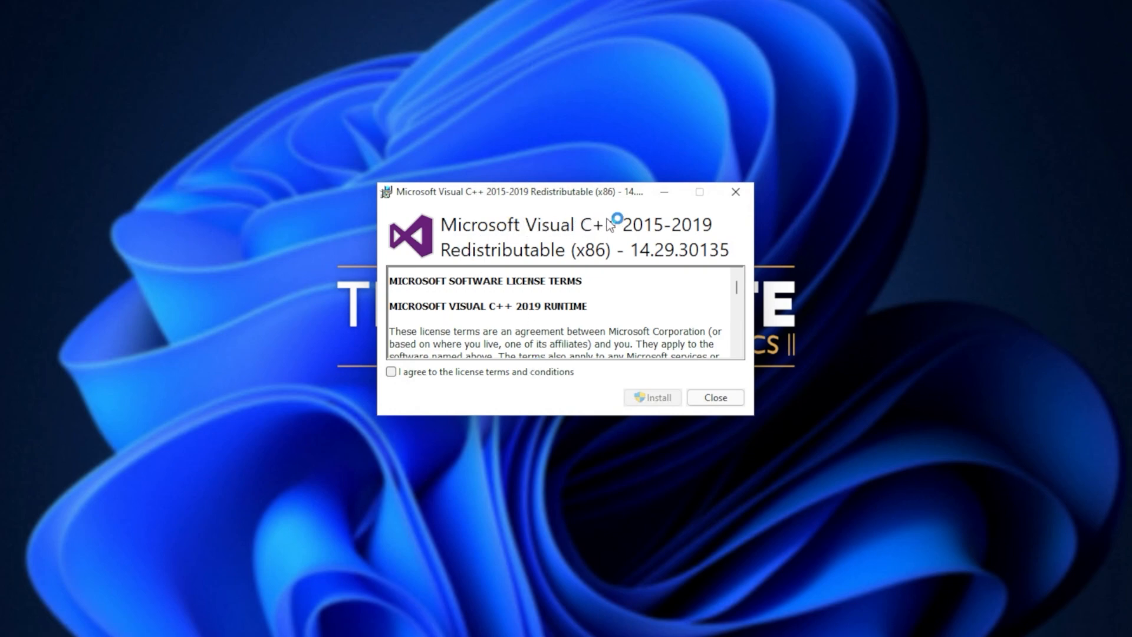
mouse_move(508, 262)
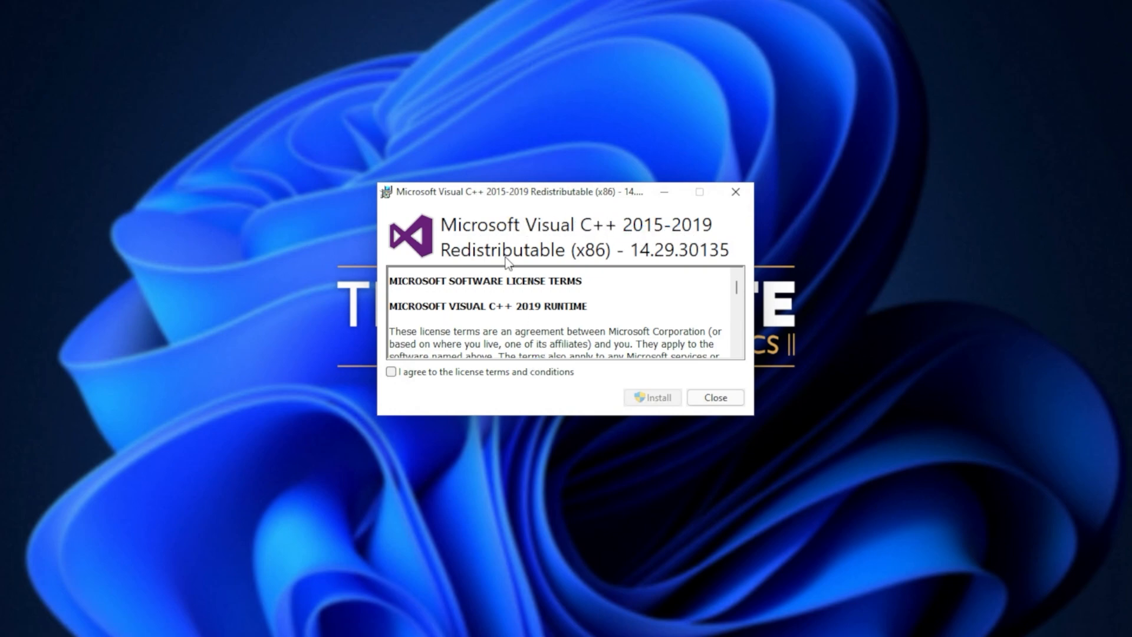
mouse_move(464, 380)
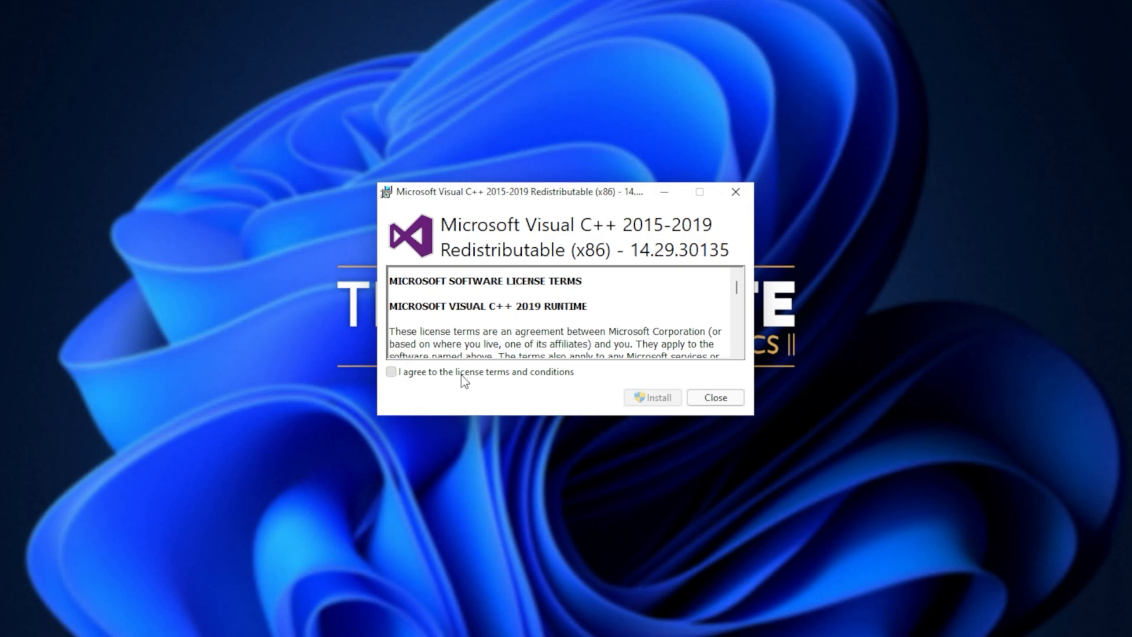
Install the x86 Visual C++ 2015-2019 redistributable 14.29.30135, approving the UAC prompt
click(651, 397)
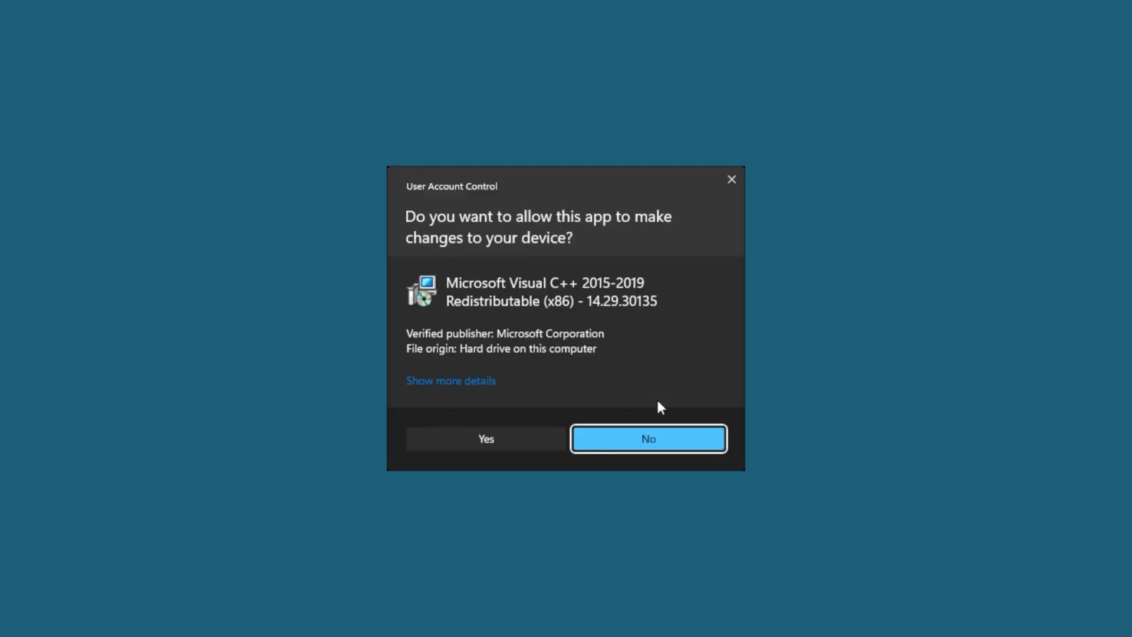
mouse_move(536, 447)
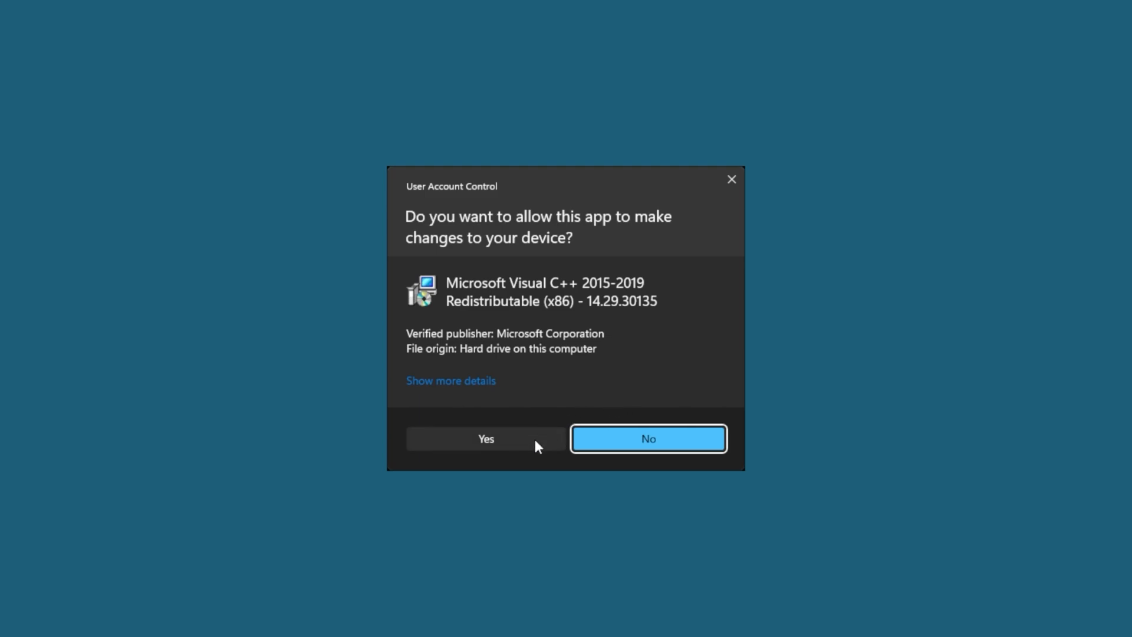
click(485, 438)
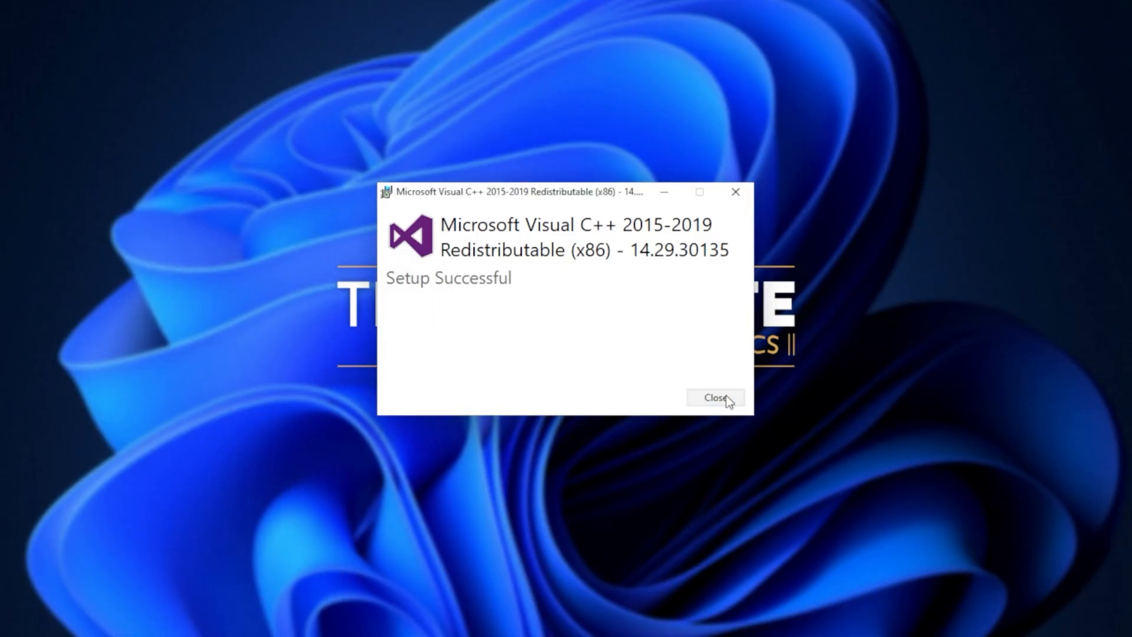
Close the x86 setup and run VC_redist.x64.exe from Edge's downloads
click(713, 397)
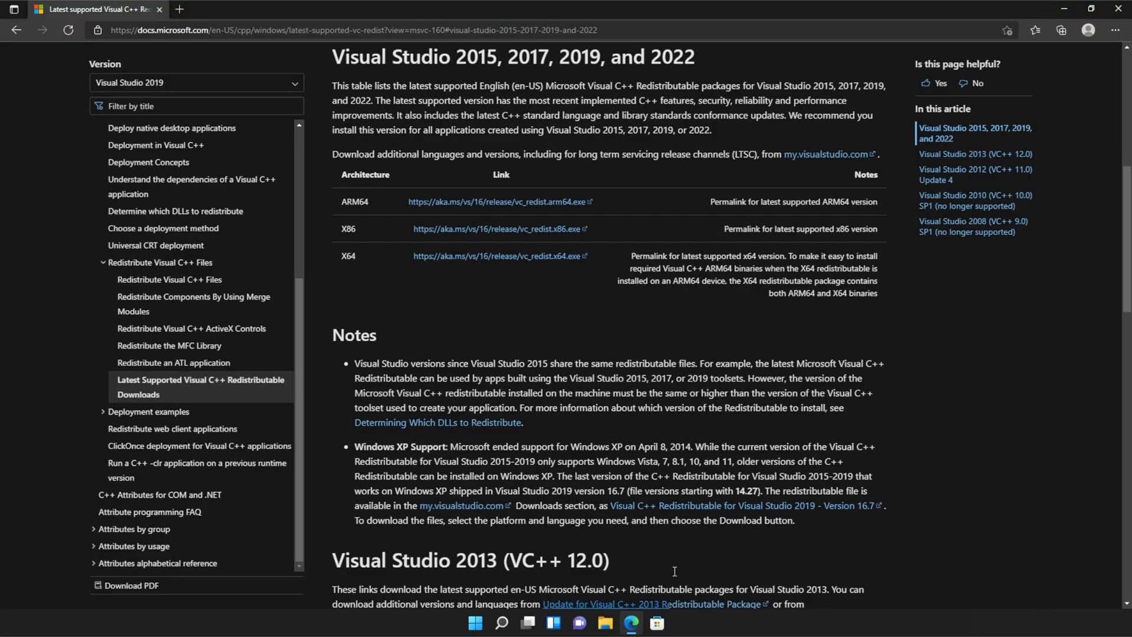
mouse_move(1041, 120)
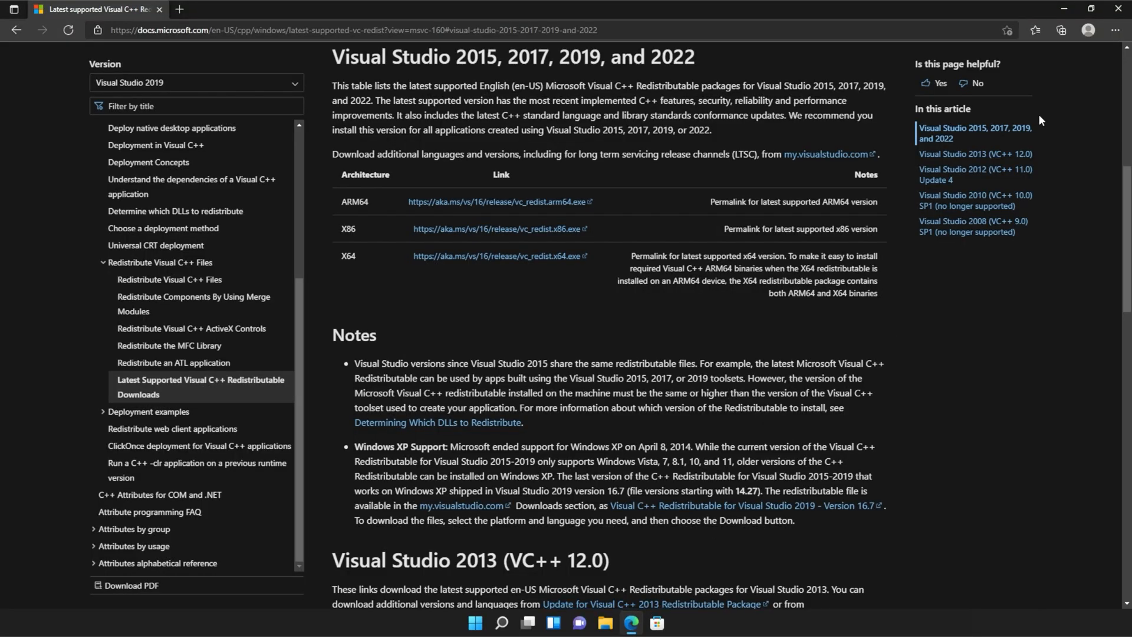
click(1062, 30)
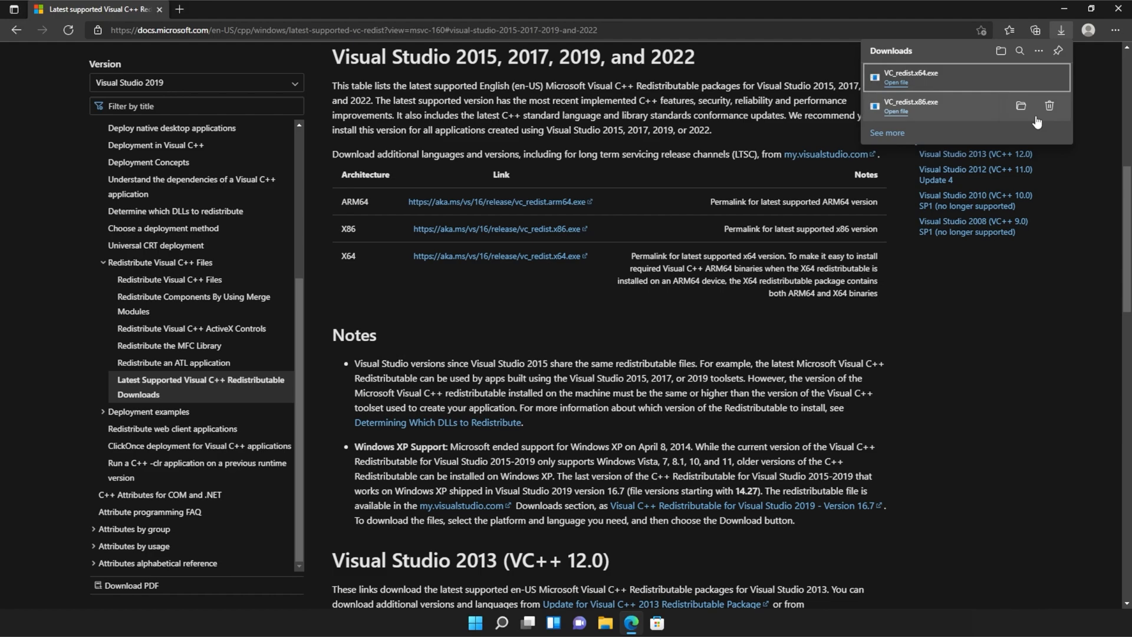
mouse_move(949, 83)
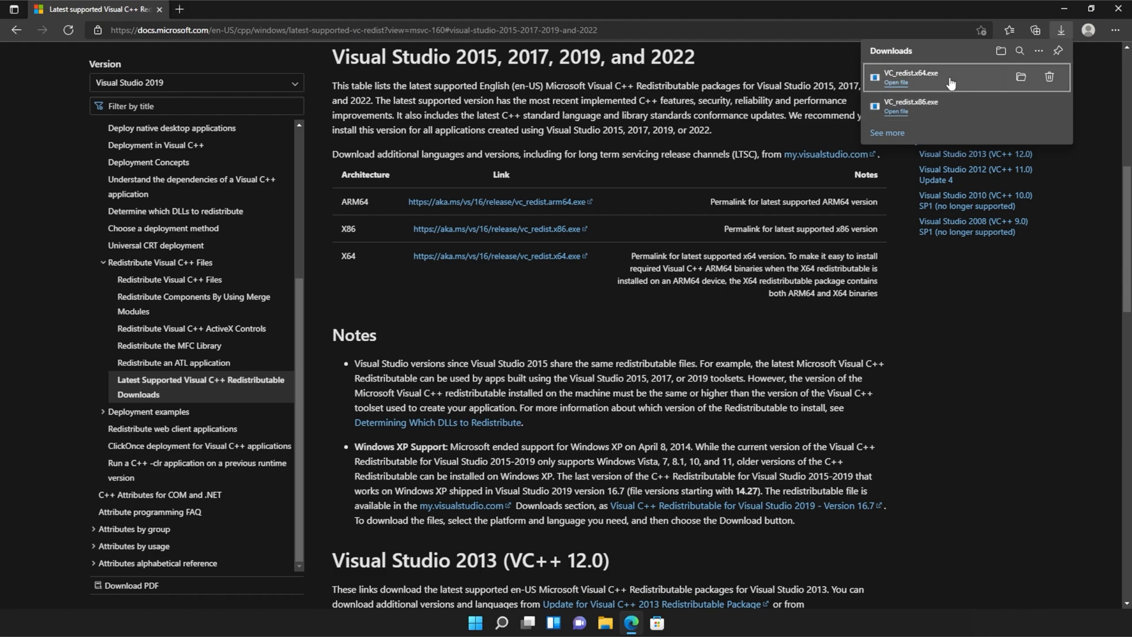
mouse_move(980, 74)
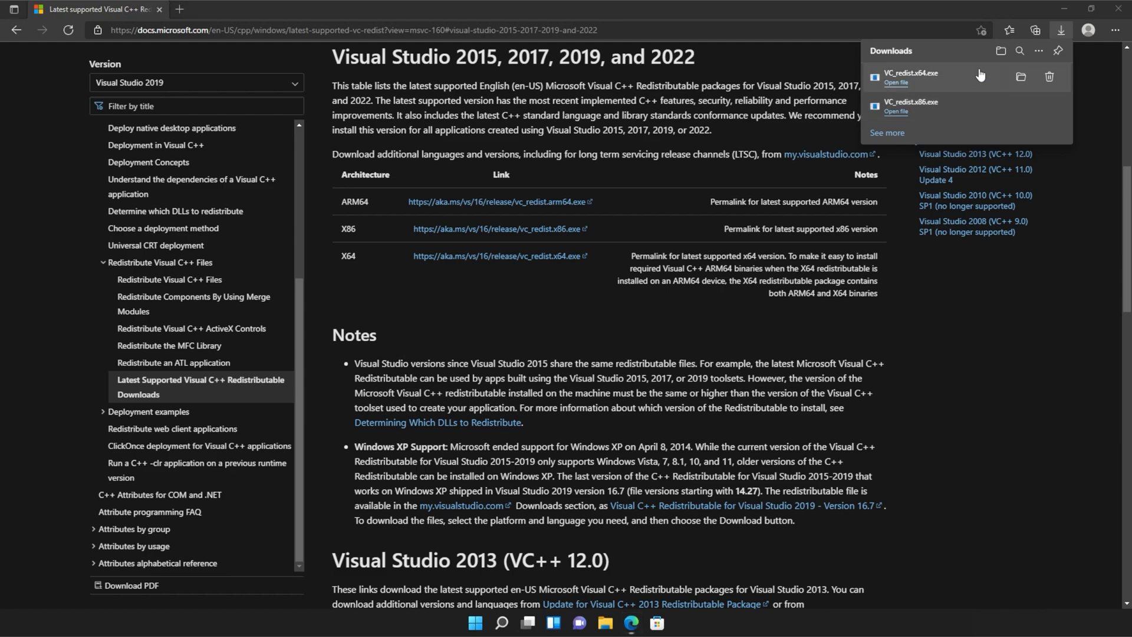
click(897, 82)
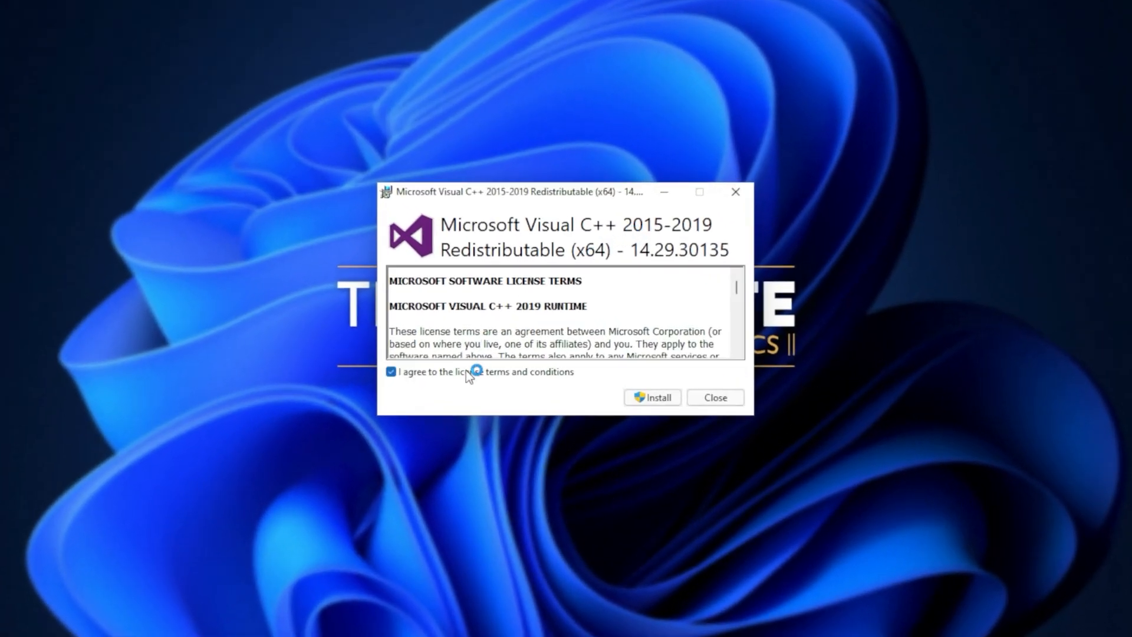
Install the x64 Visual C++ 2015-2019 redistributable, approve UAC, and close setup
click(651, 397)
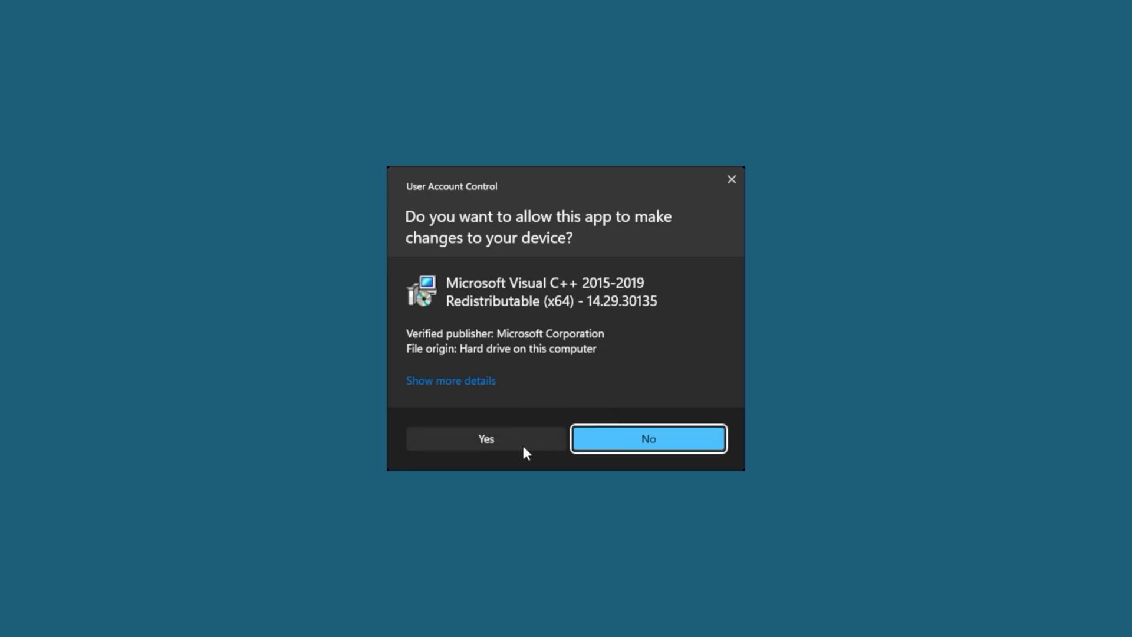
click(486, 438)
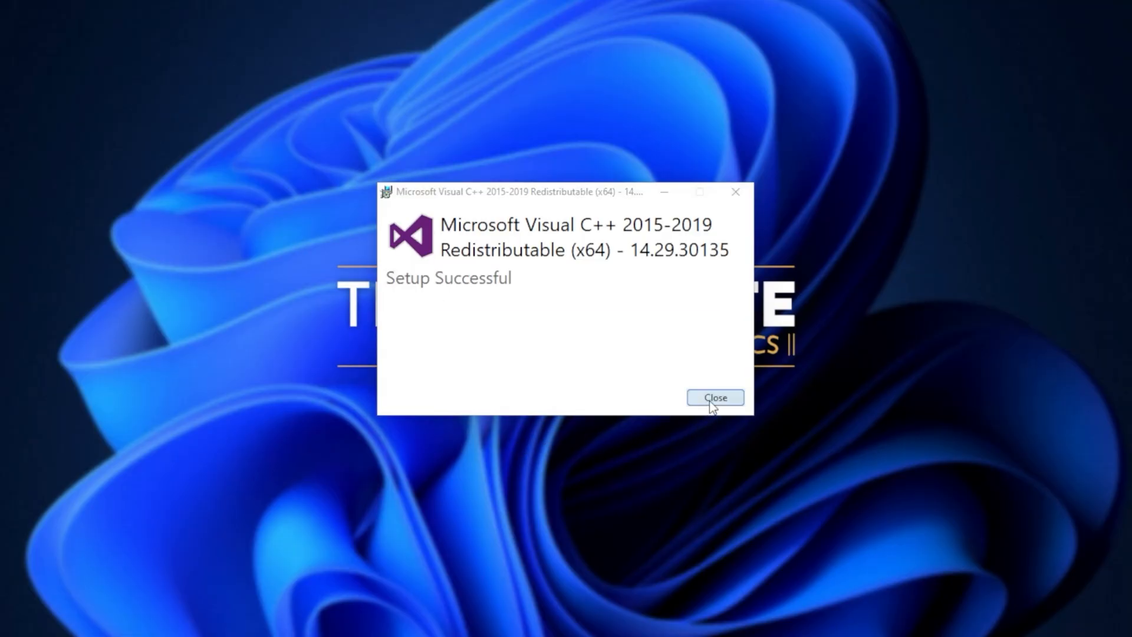
click(713, 398)
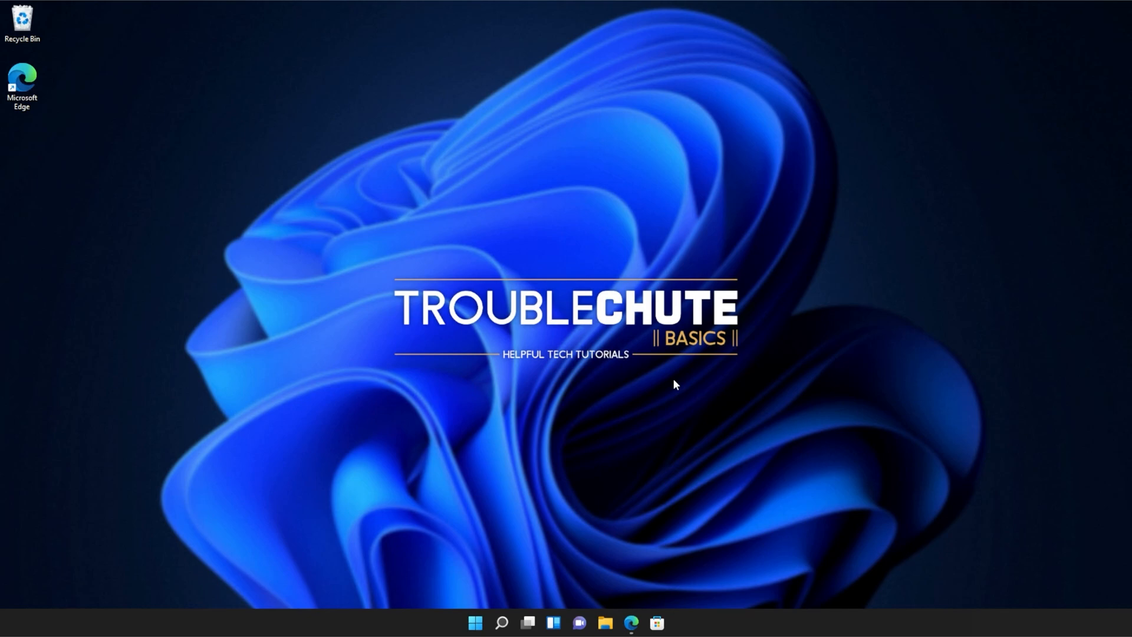
Search Start for cmd and run Command Prompt as administrator
click(475, 623)
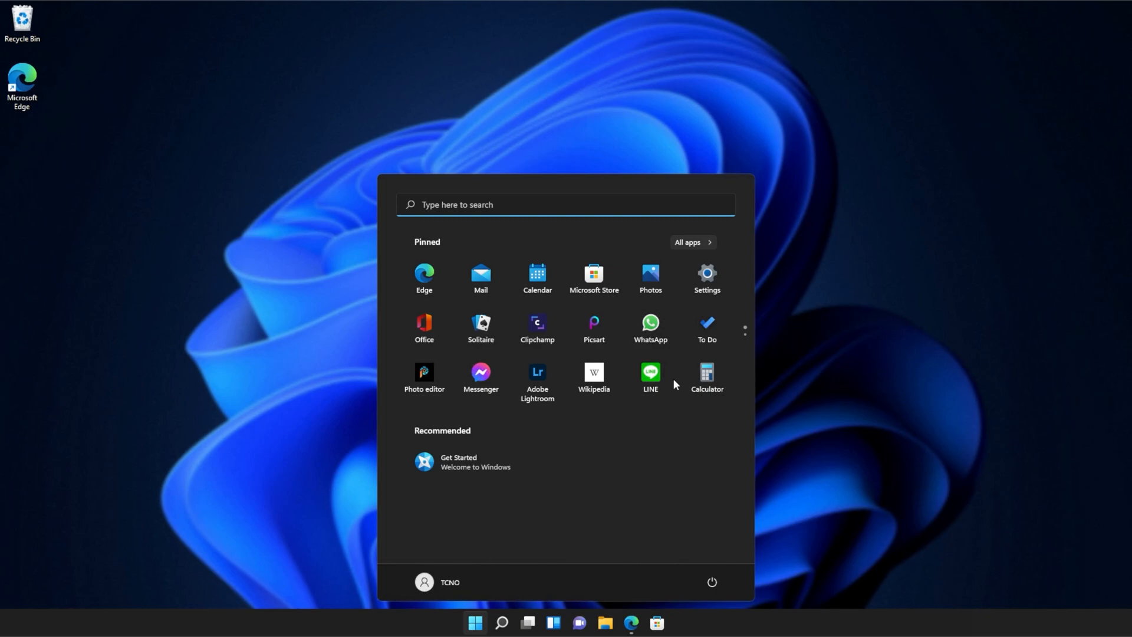
text(cmd)
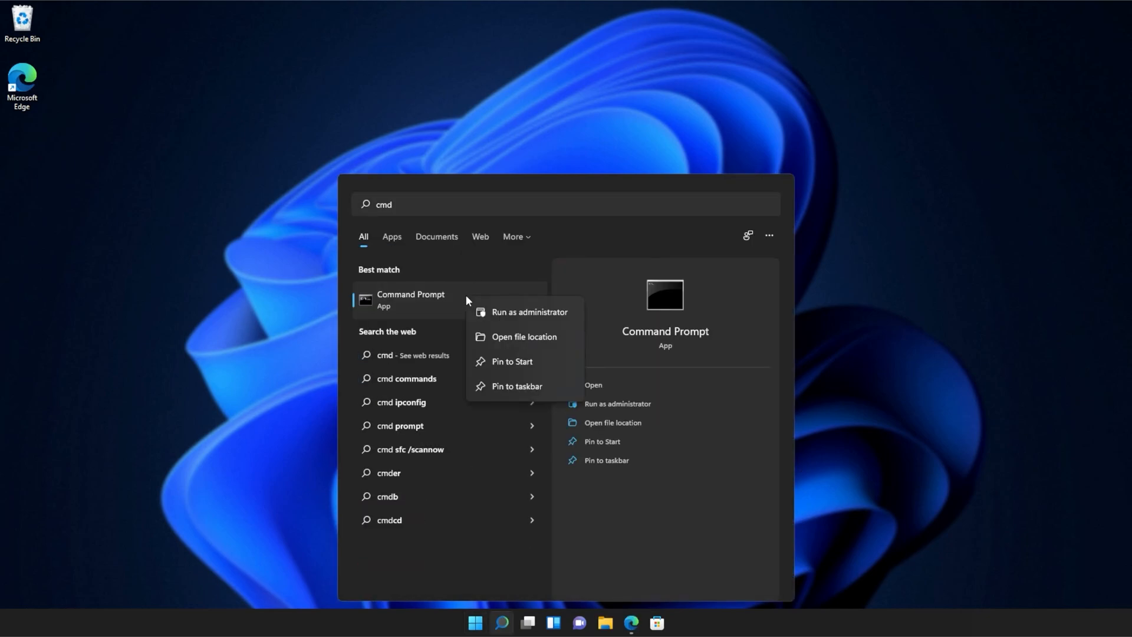
click(529, 311)
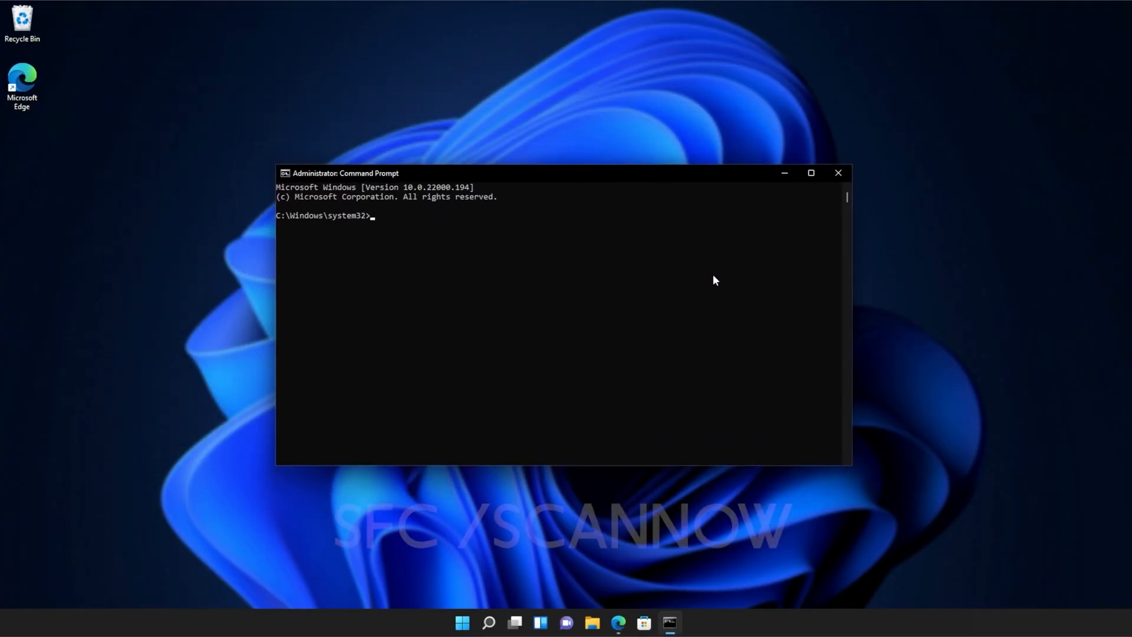
Run sfc /scannow until verification completes, then close the Command Prompt
text(sfc)
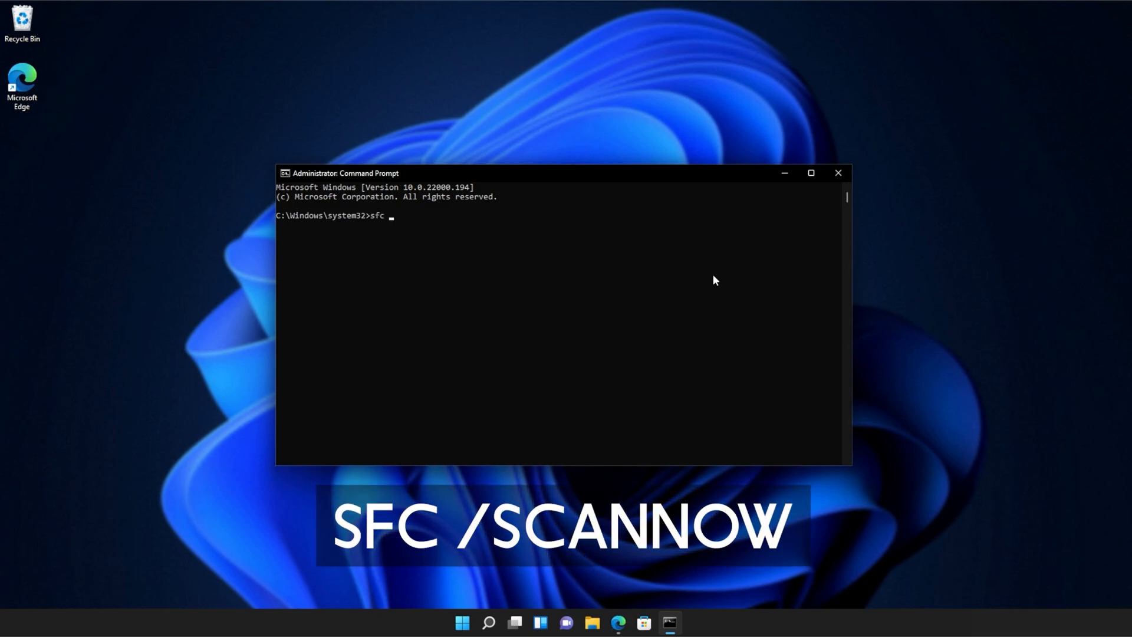
text(/scan)
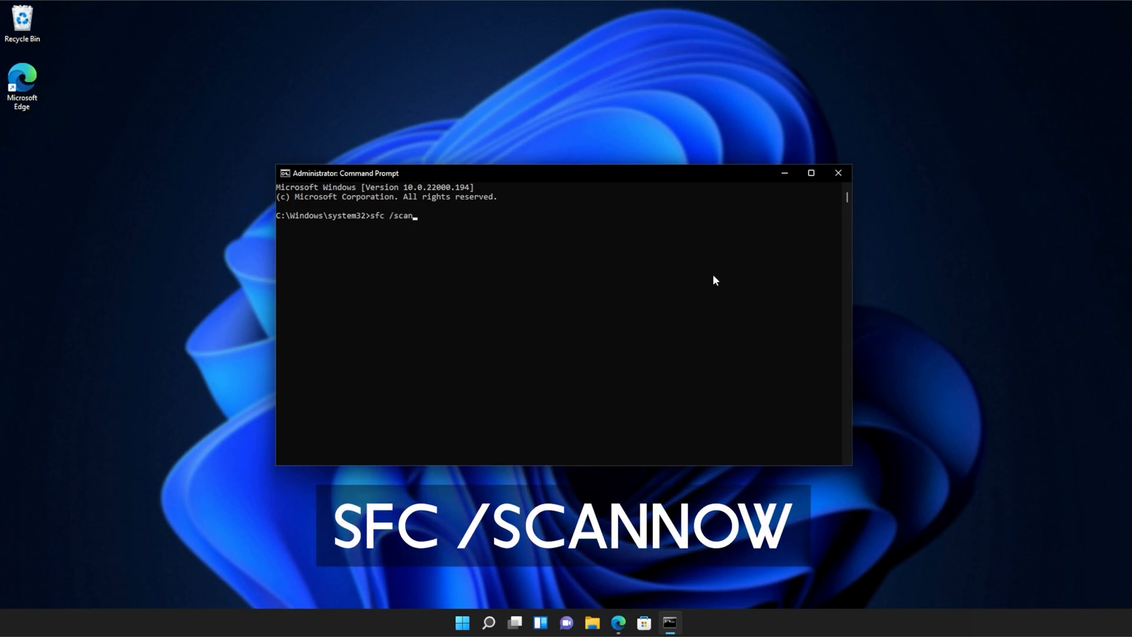
text(now)
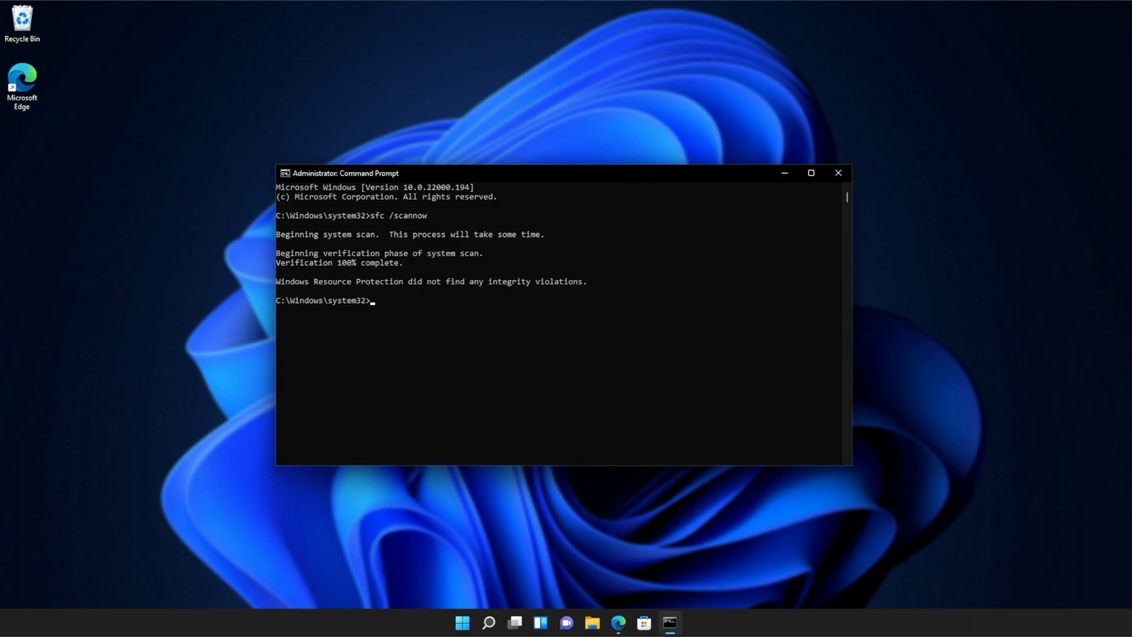
click(837, 173)
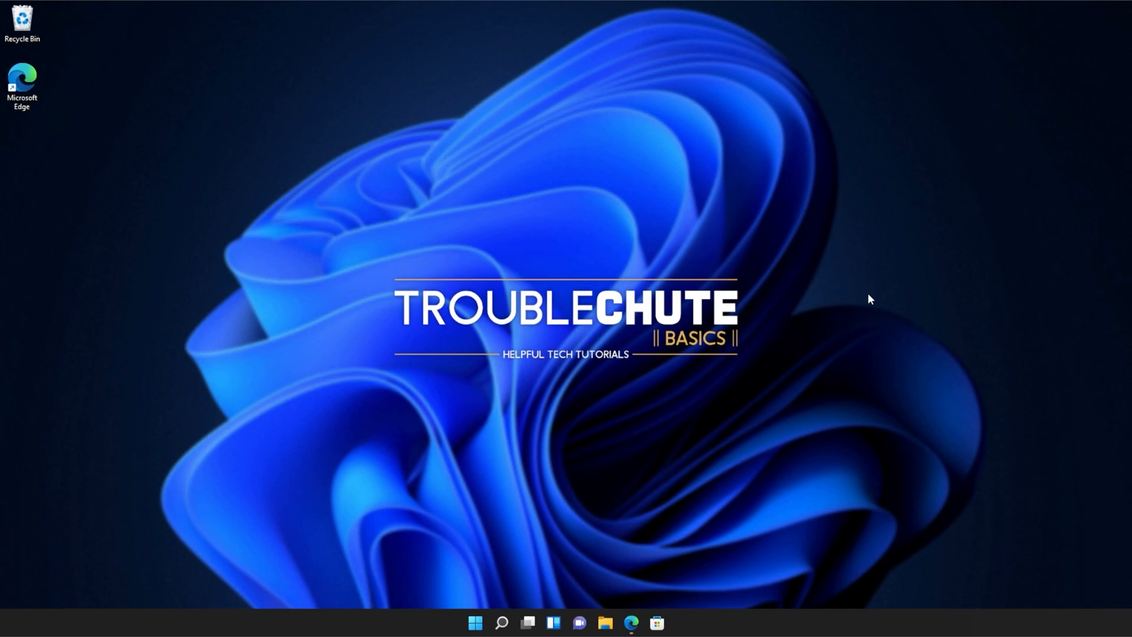